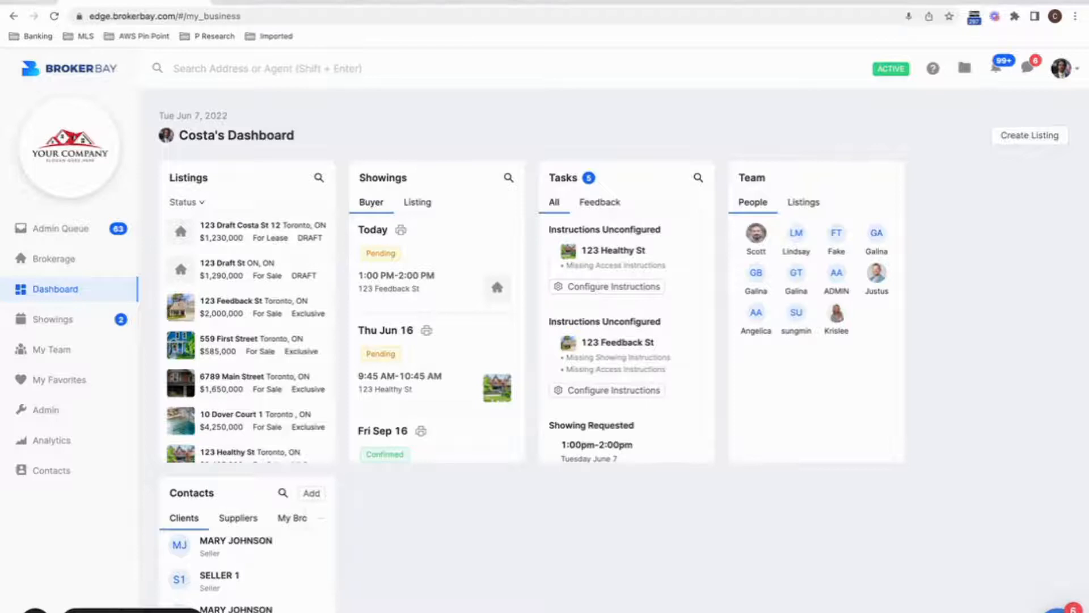
{"action": "mouse_move", "coordinate": [986, 229]}
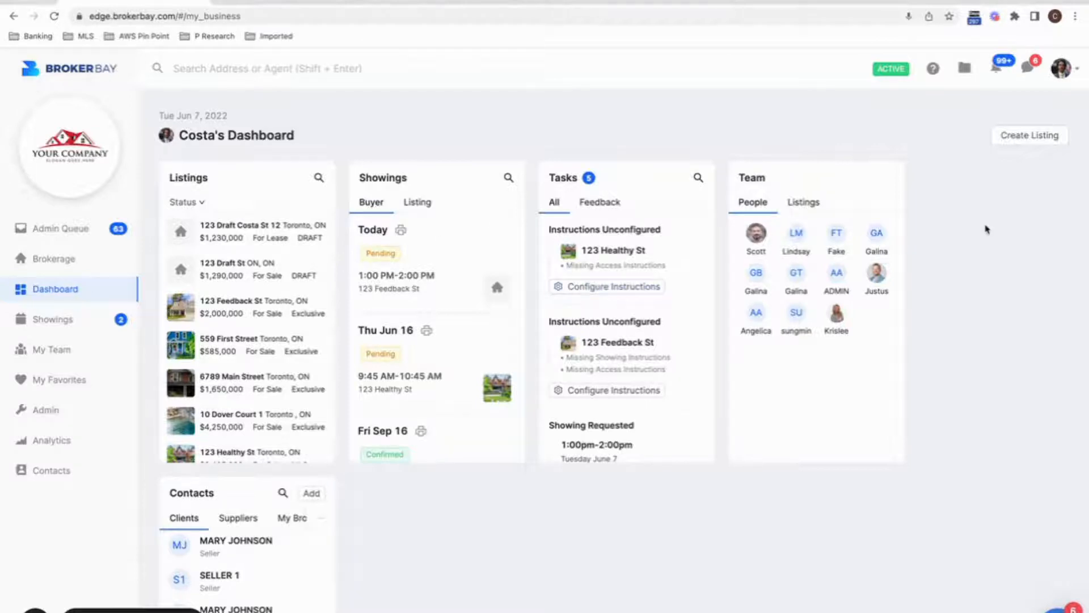
{"action": "mouse_move", "coordinate": [994, 225]}
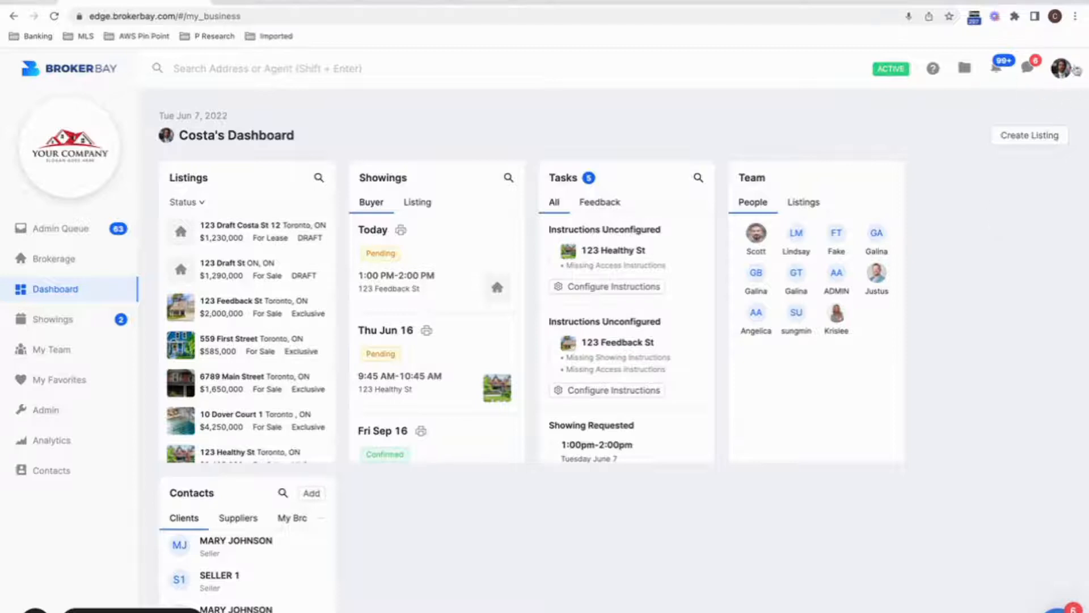
Open the account menu from the profile avatar on the BrokerBay dashboard
{"action": "left_click", "coordinate": [1061, 68]}
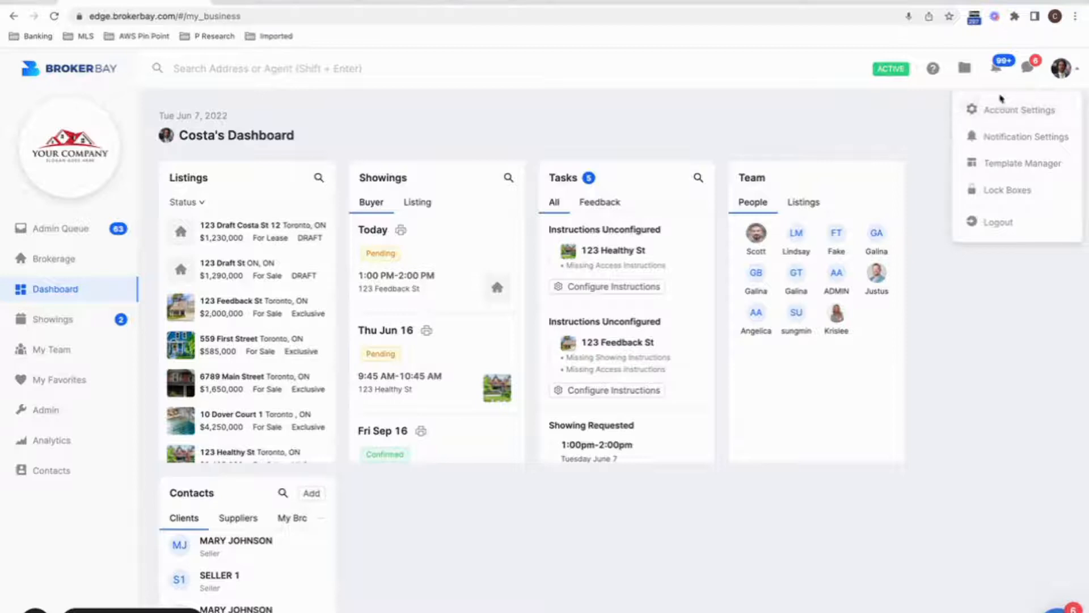
In Account Settings > Listing Settings, switch off 'Automatically send feedback to sellers by default'
{"action": "left_click", "coordinate": [1020, 109]}
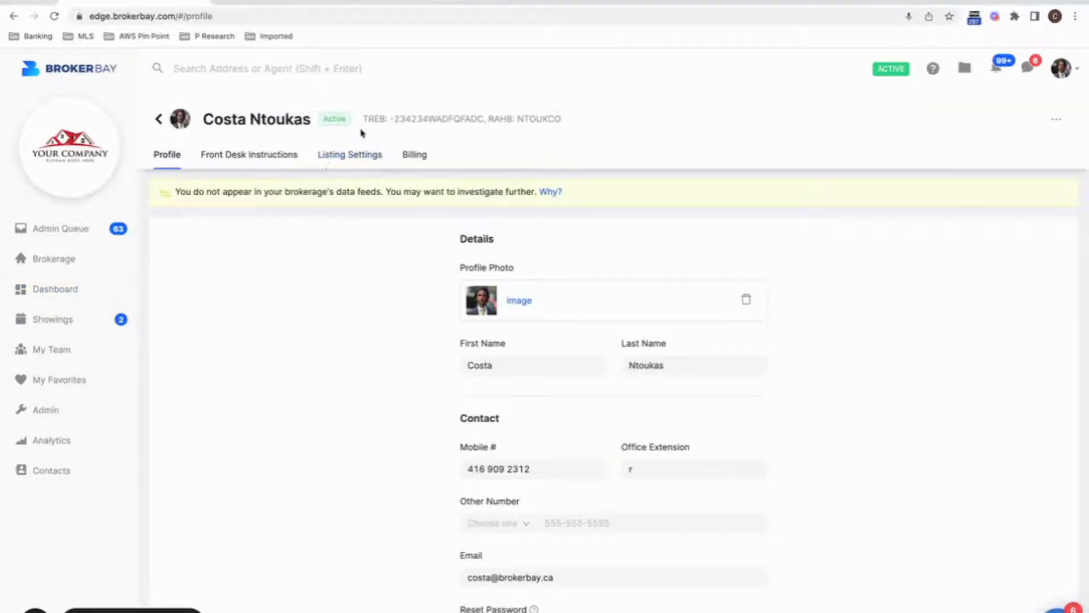
{"action": "left_click", "coordinate": [349, 155]}
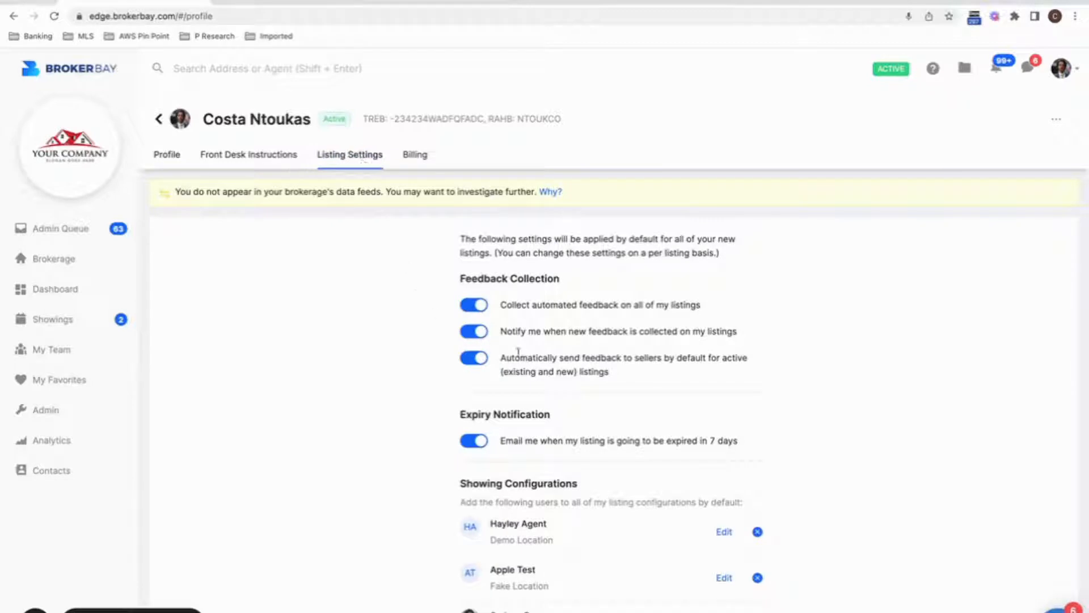
{"action": "left_click", "coordinate": [475, 357]}
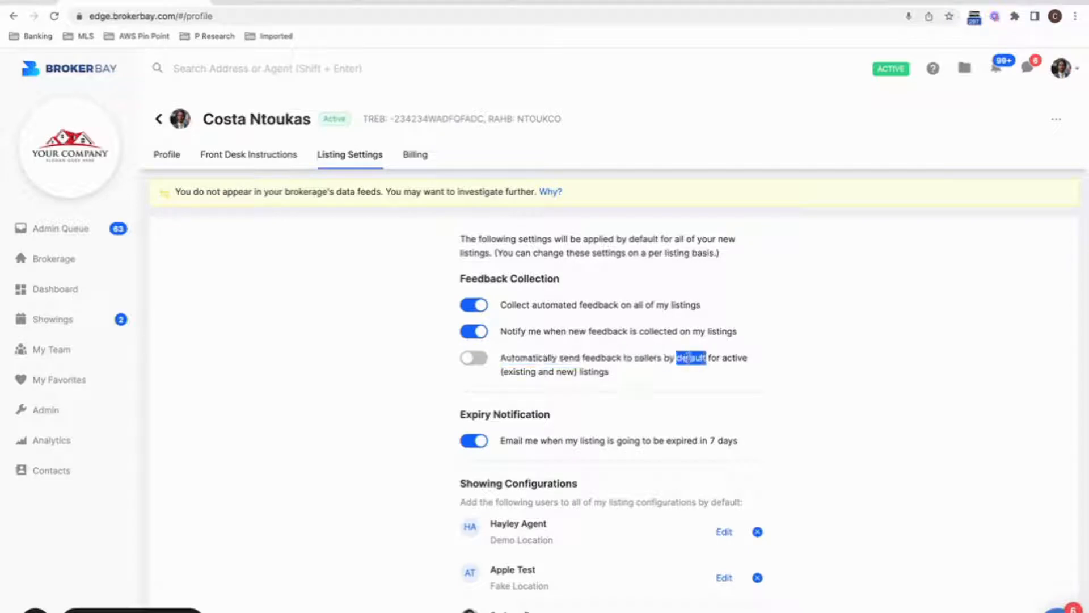
{"action": "left_click", "coordinate": [473, 357]}
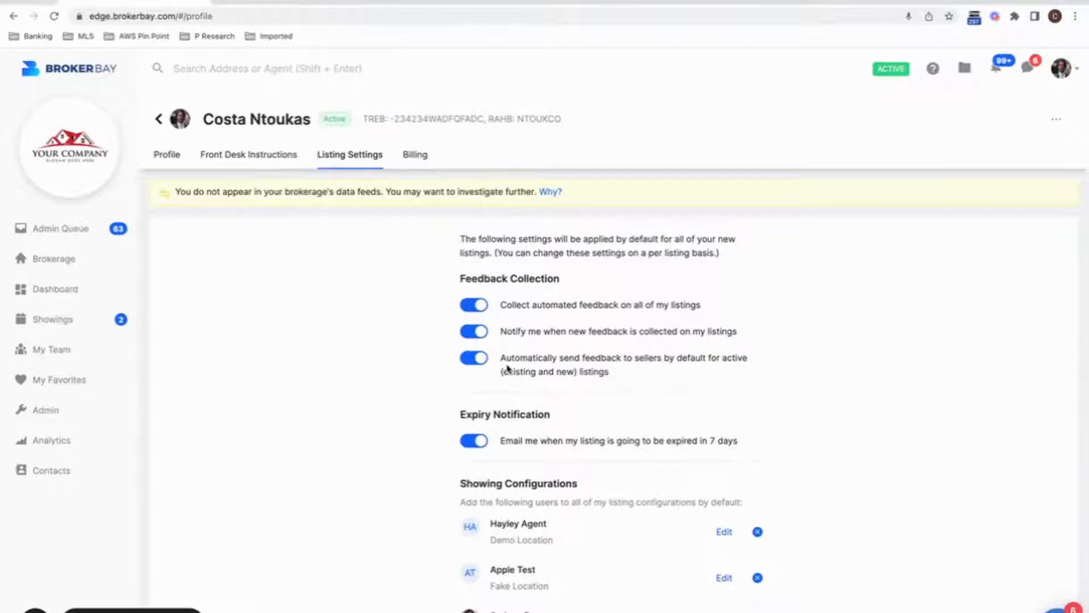
{"action": "left_click", "coordinate": [474, 357]}
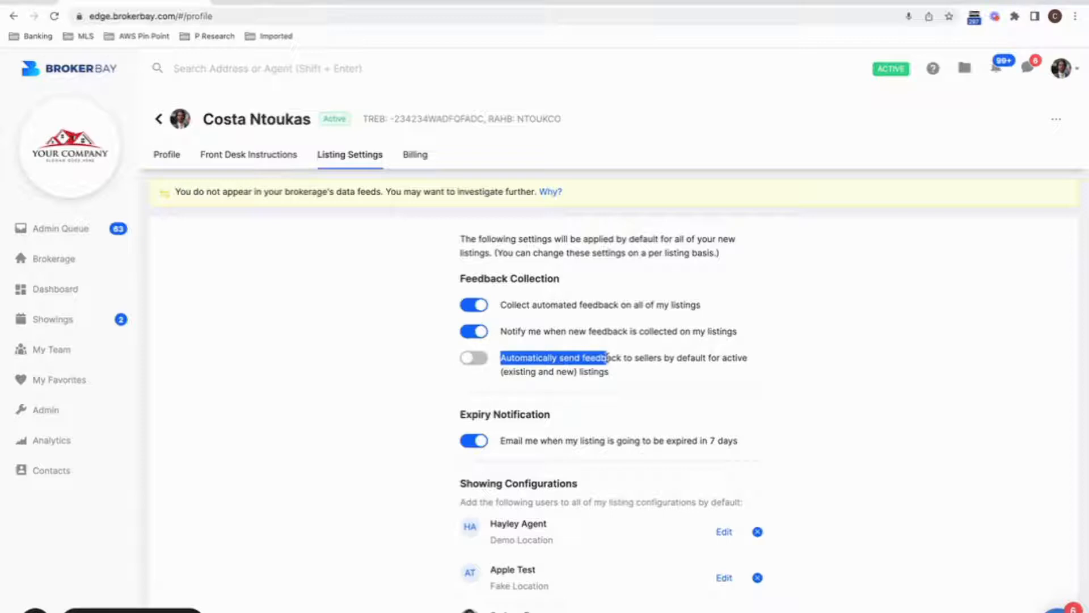
{"action": "mouse_move", "coordinate": [447, 332]}
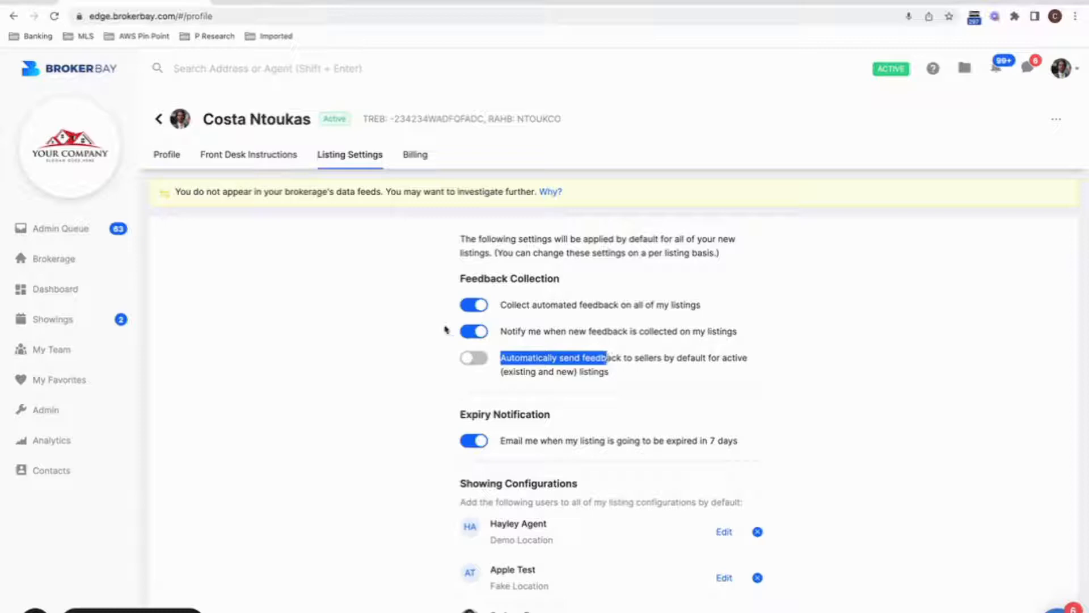
{"action": "mouse_move", "coordinate": [67, 289]}
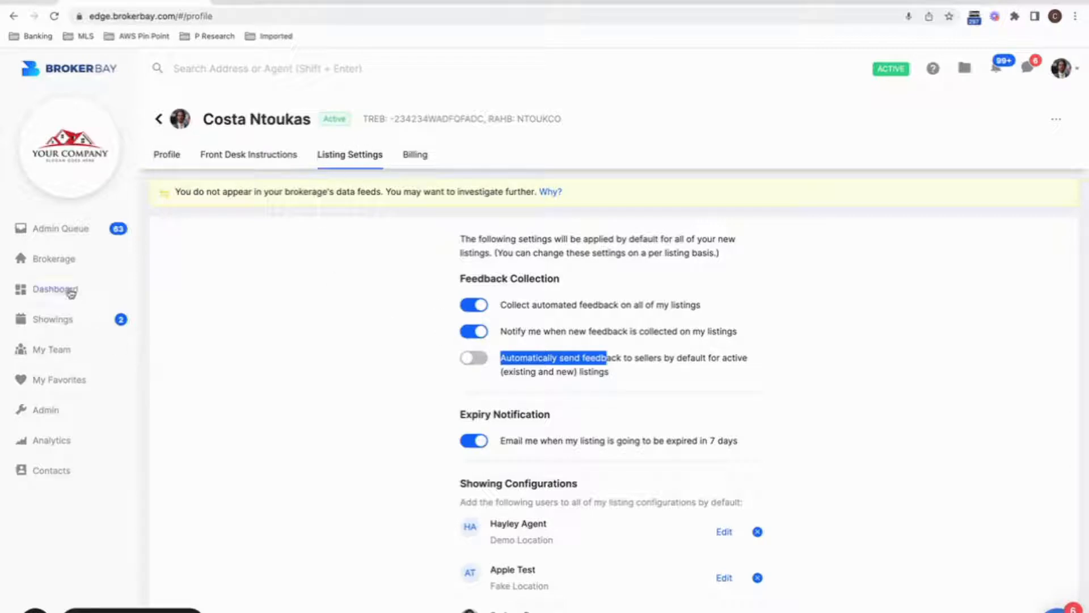
From the dashboard, open 123 Feedback St's Feedback tab and its Feedback Settings
{"action": "left_click", "coordinate": [55, 289]}
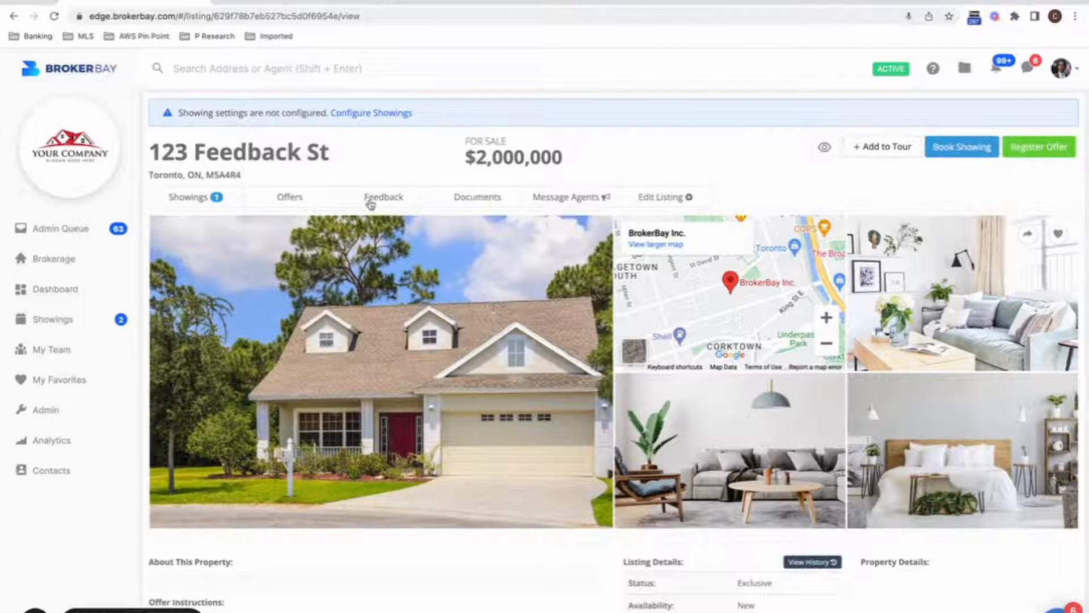
{"action": "left_click", "coordinate": [383, 196]}
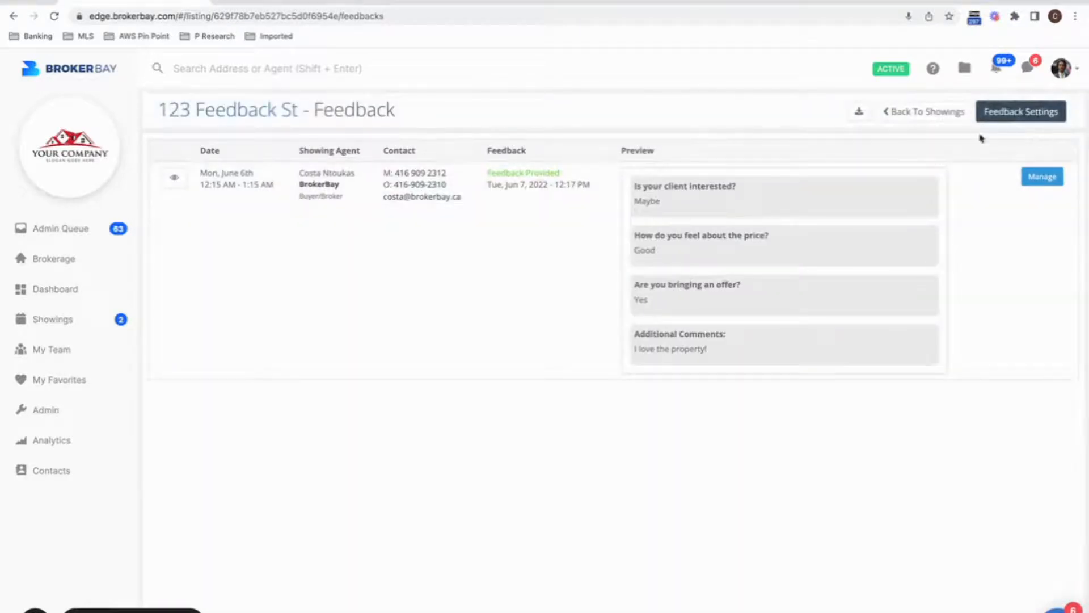
{"action": "left_click", "coordinate": [1020, 111]}
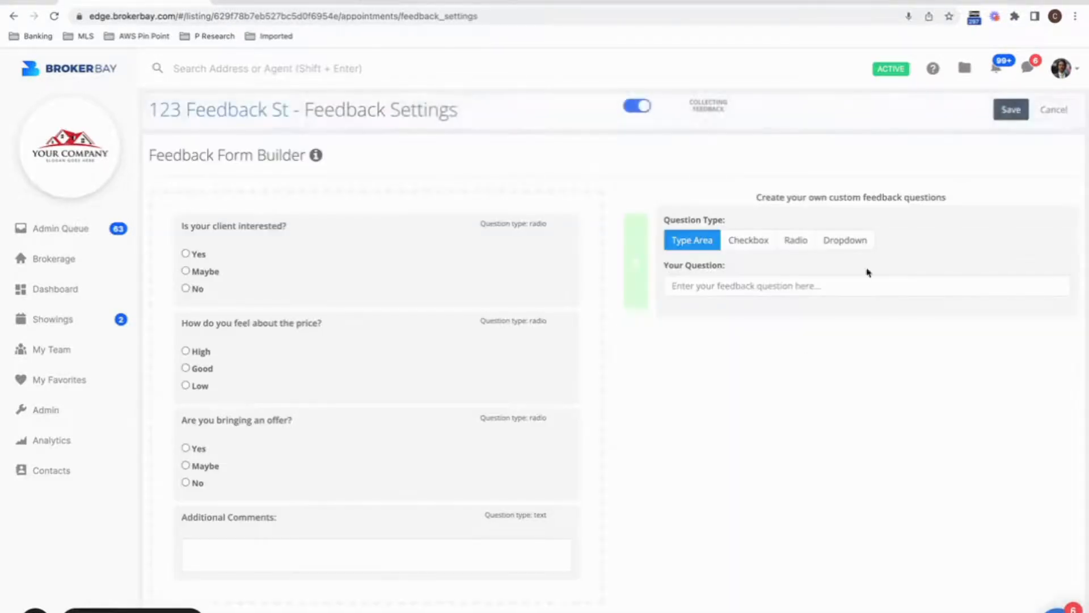
Under Notification Settings, switch off the Seller Test toggle, leaving both agents notified
{"action": "scroll", "scroll_direction": "down", "scroll_amount": 3}
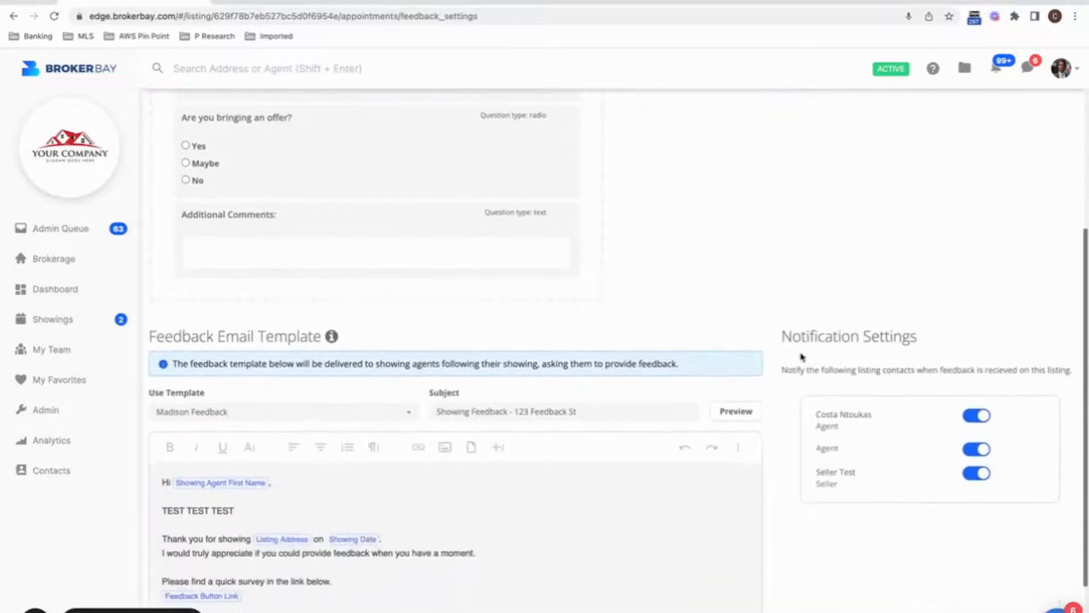
{"action": "scroll", "scroll_direction": "down", "scroll_amount": 3}
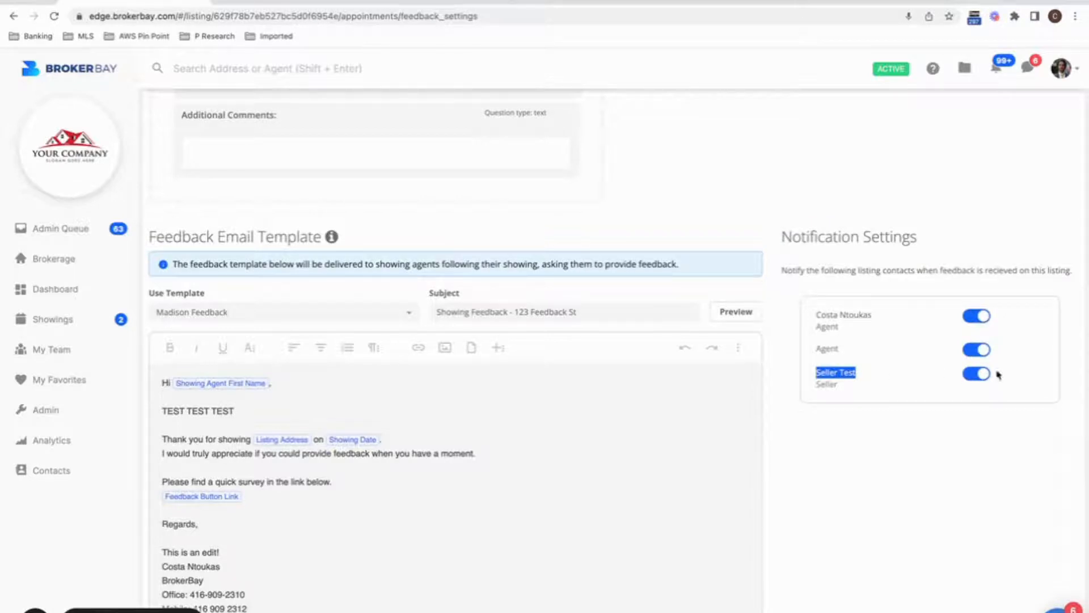
{"action": "left_click", "coordinate": [976, 373]}
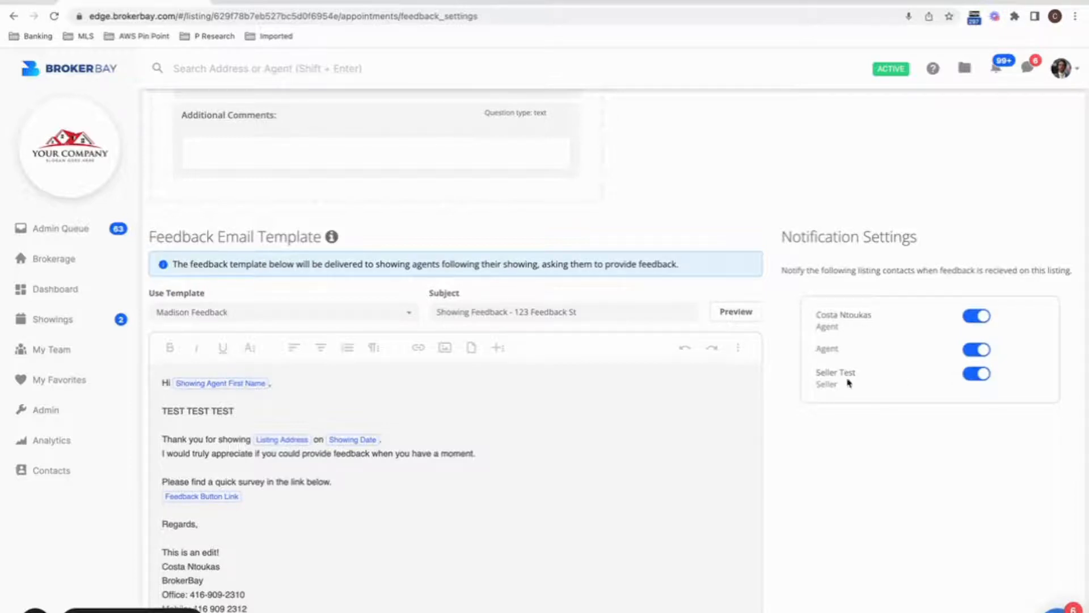
{"action": "mouse_move", "coordinate": [841, 387]}
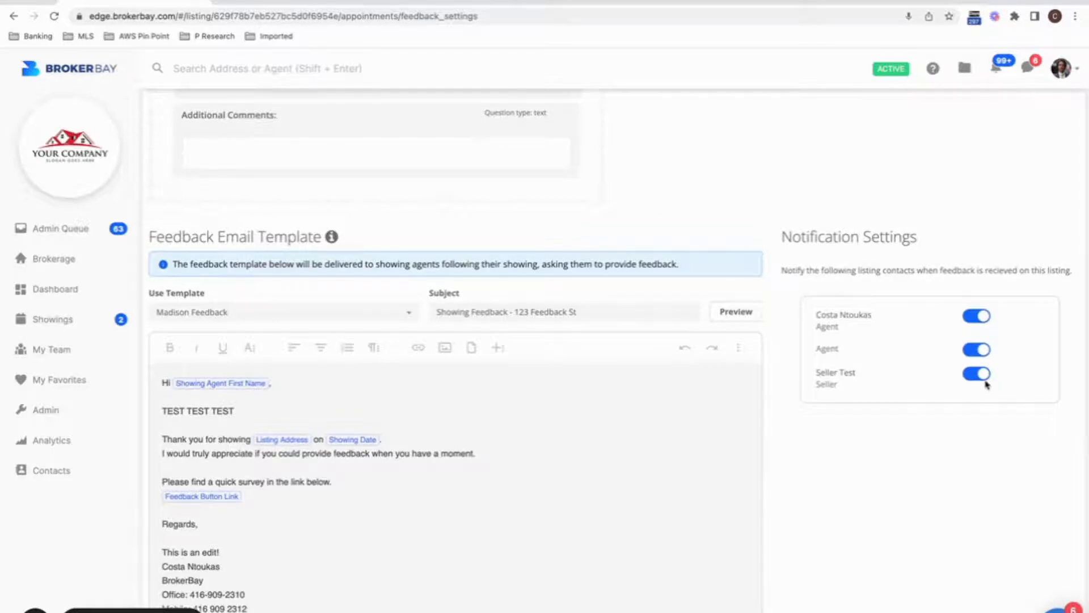
{"action": "left_click", "coordinate": [976, 374]}
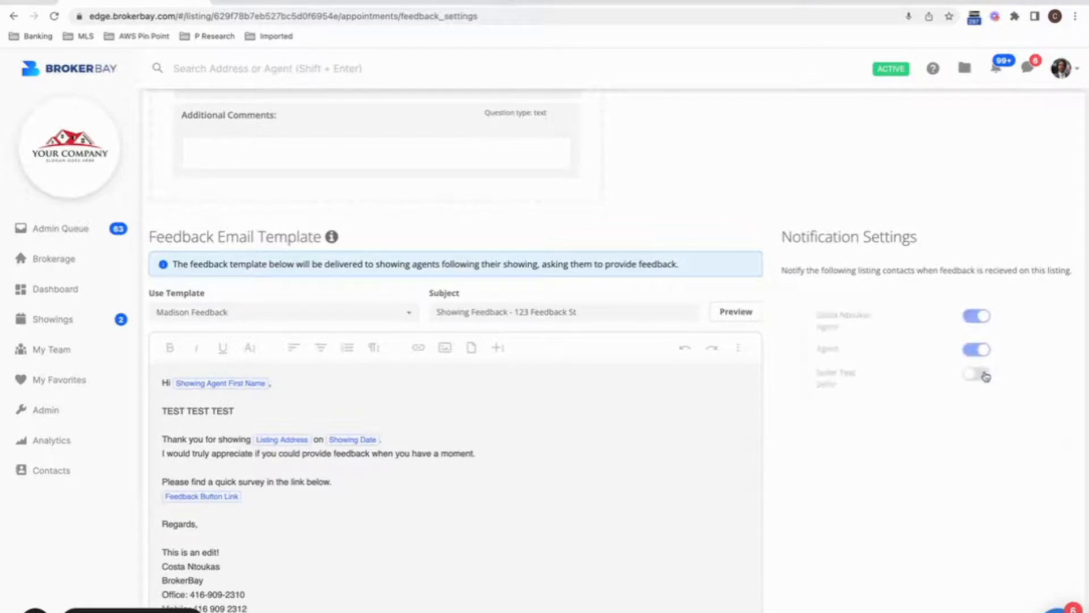
{"action": "left_click", "coordinate": [1061, 68]}
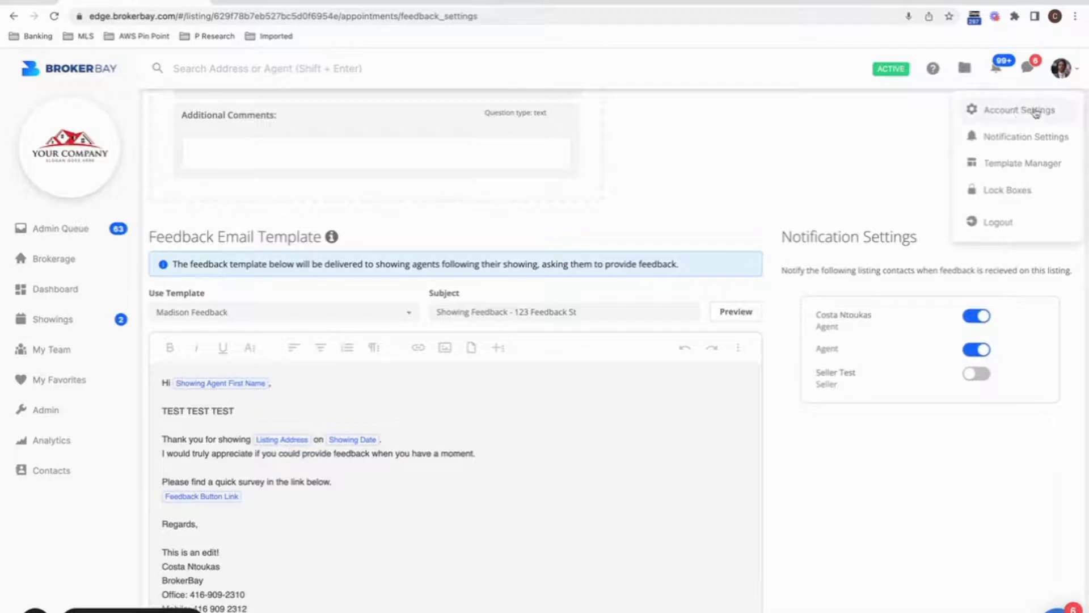
{"action": "left_click", "coordinate": [877, 507]}
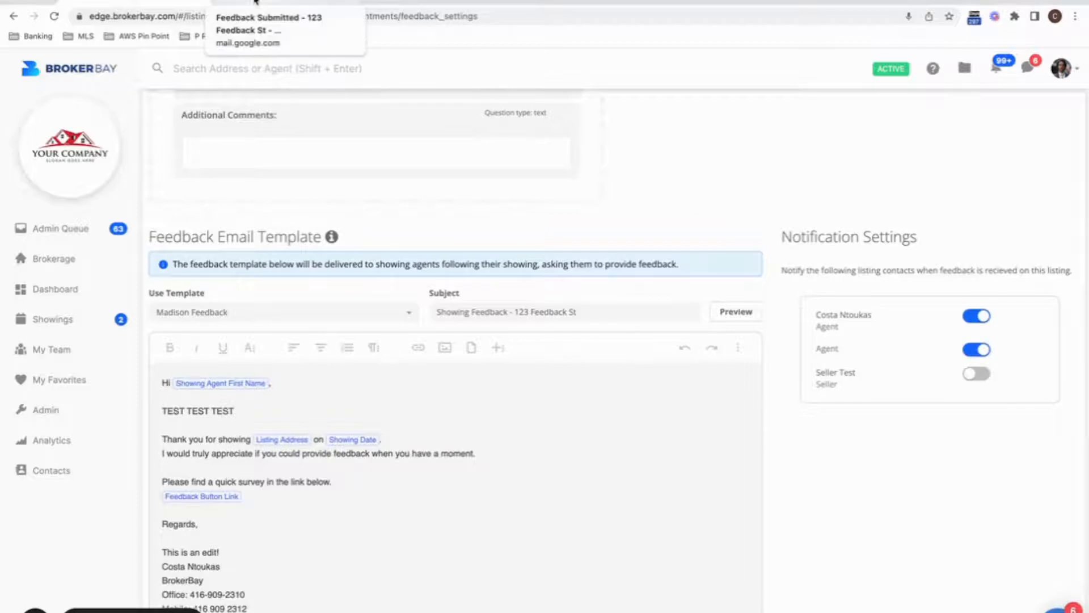
{"action": "left_click", "coordinate": [270, 17]}
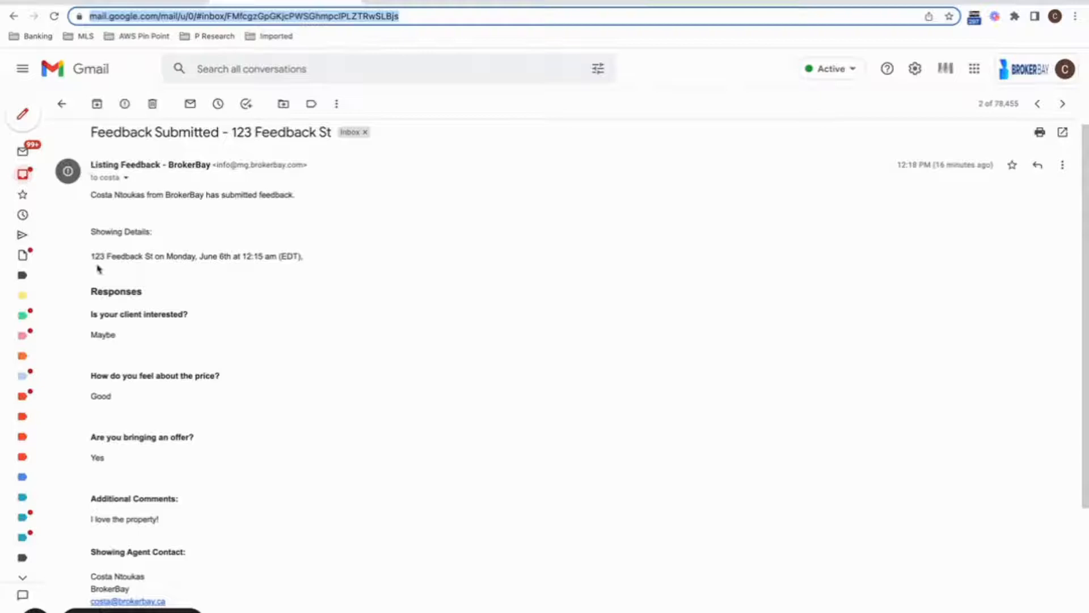
{"action": "scroll", "scroll_direction": "down", "scroll_amount": 3}
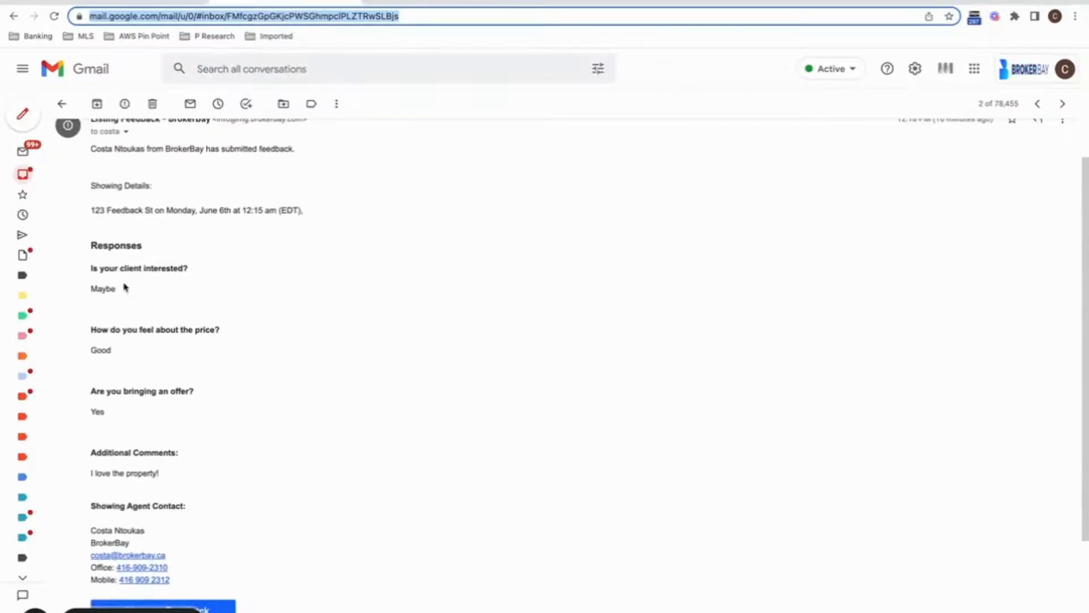
{"action": "scroll", "scroll_direction": "down", "scroll_amount": 3}
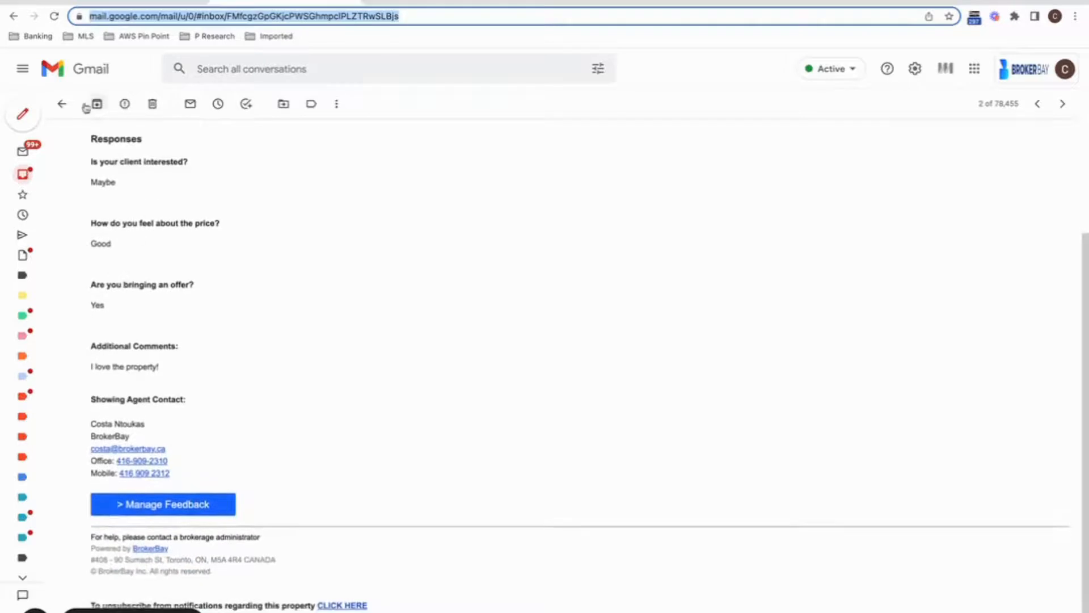
{"action": "scroll", "scroll_direction": "down", "scroll_amount": 3}
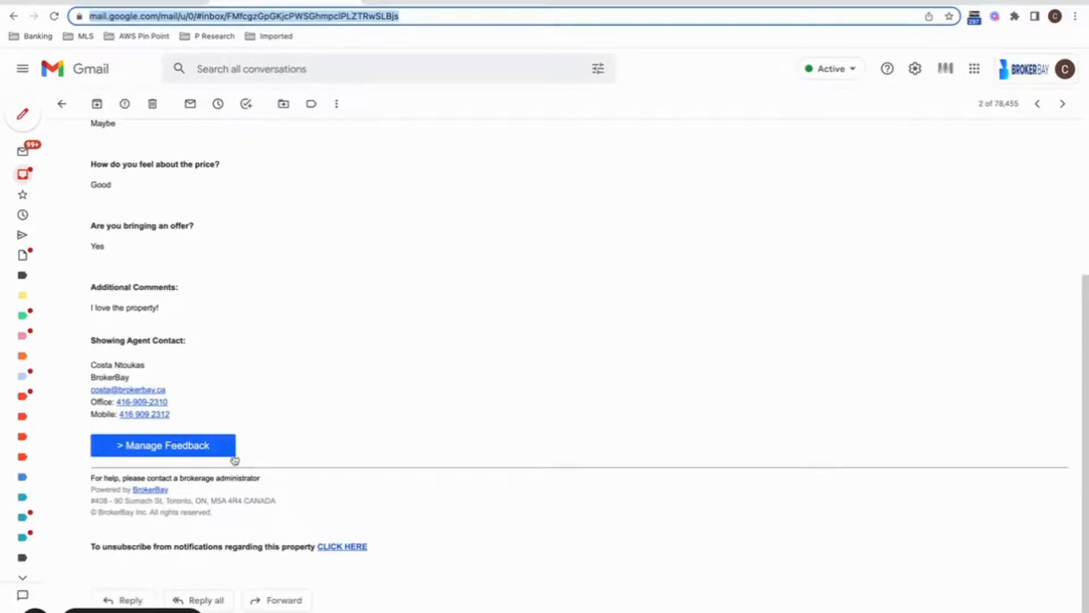
{"action": "mouse_move", "coordinate": [247, 458]}
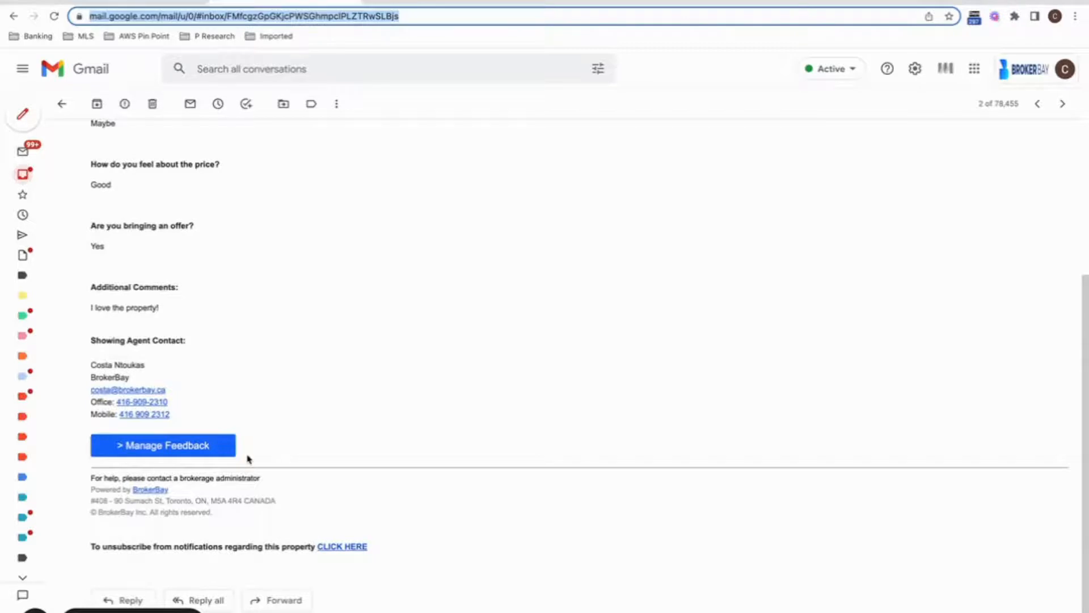
{"action": "mouse_move", "coordinate": [222, 430]}
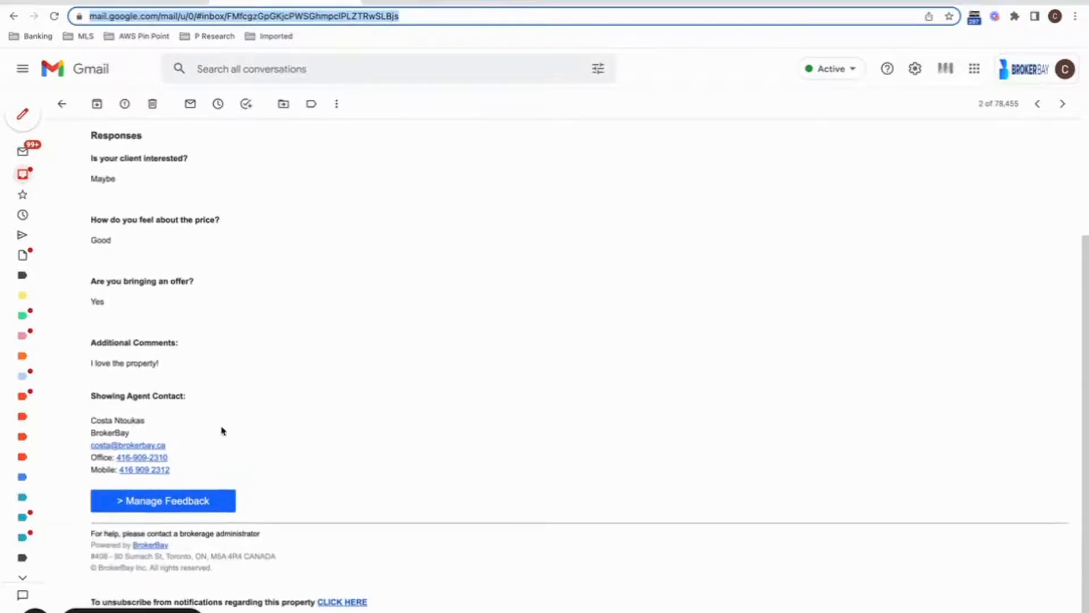
In Manage Feedback, edit the showing's feedback and adjust Additional Comments with 'sellers!'
{"action": "left_click", "coordinate": [162, 501]}
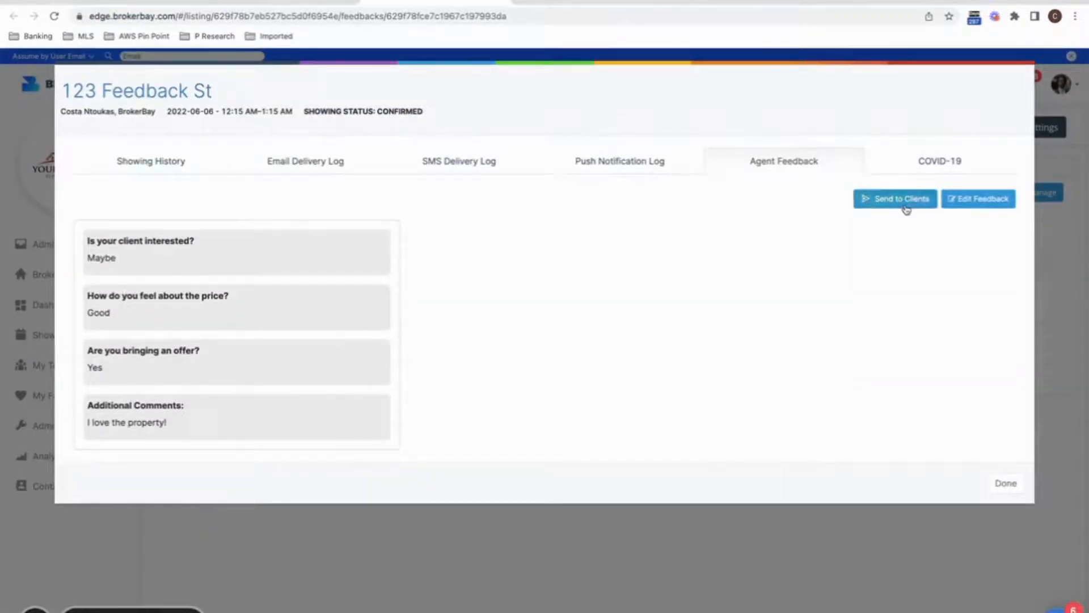
{"action": "left_click", "coordinate": [895, 198]}
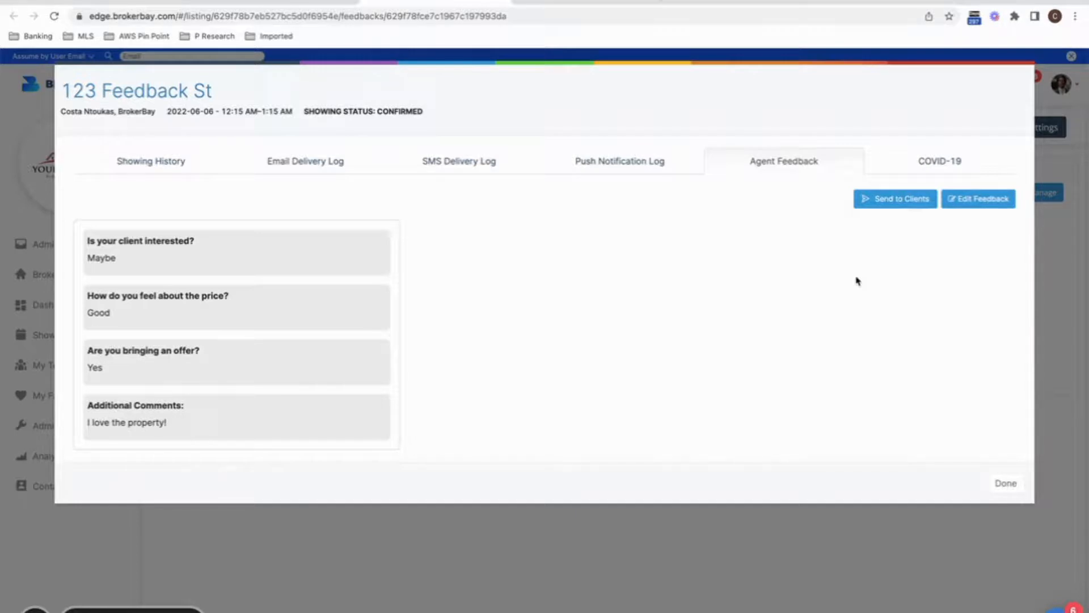
{"action": "mouse_move", "coordinate": [959, 242]}
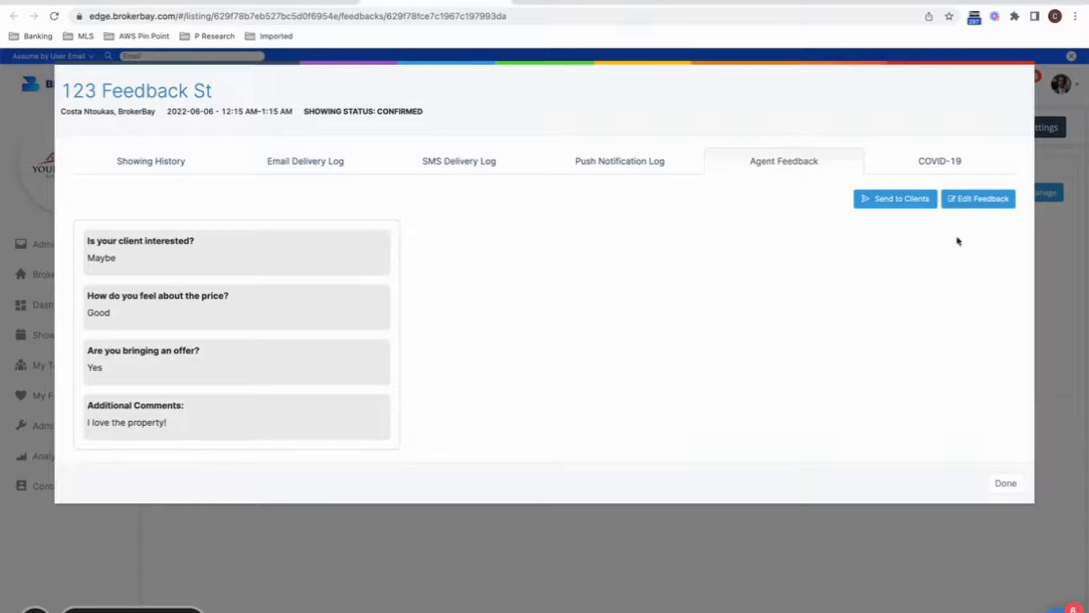
{"action": "left_click", "coordinate": [977, 198]}
{"action": "type", "text": "I hate your"}
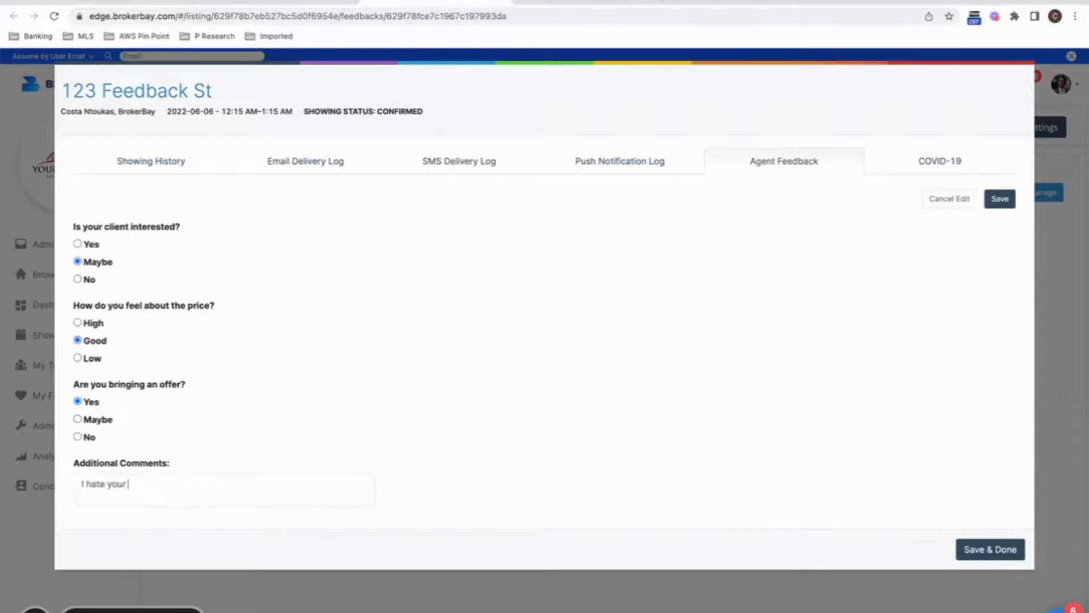
{"action": "type", "text": "sellers!"}
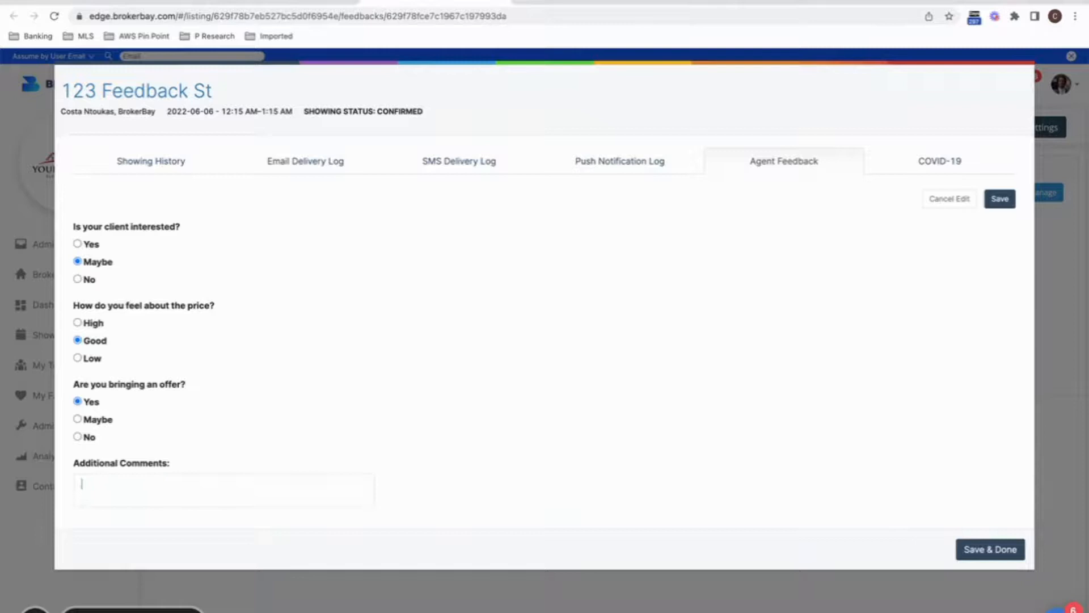
Save the edited feedback, reopen Manage, and send it to the clients
{"action": "left_click", "coordinate": [990, 550]}
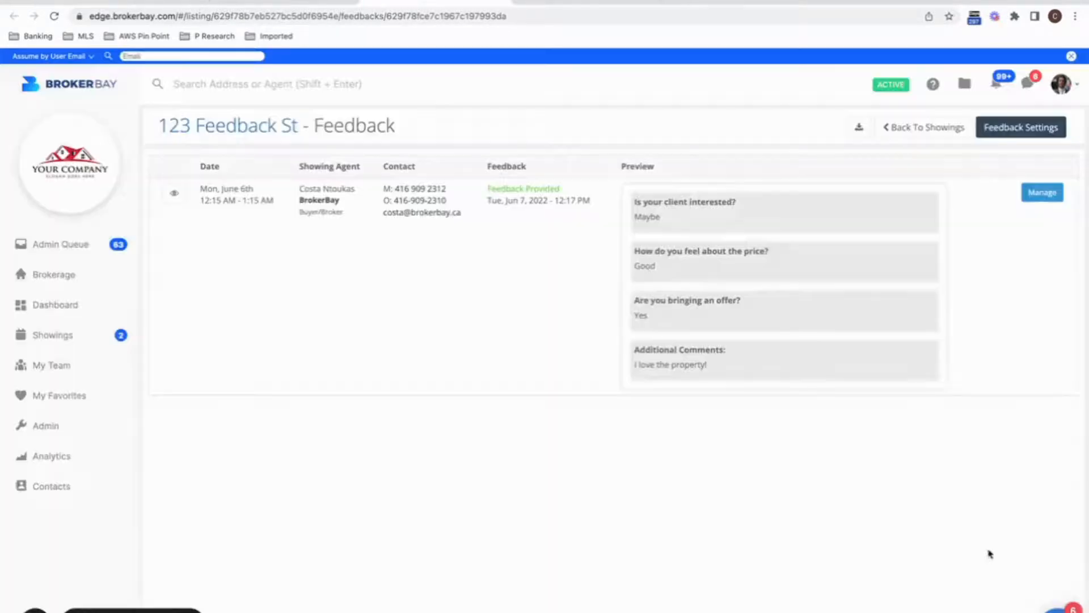
{"action": "left_click", "coordinate": [1041, 193]}
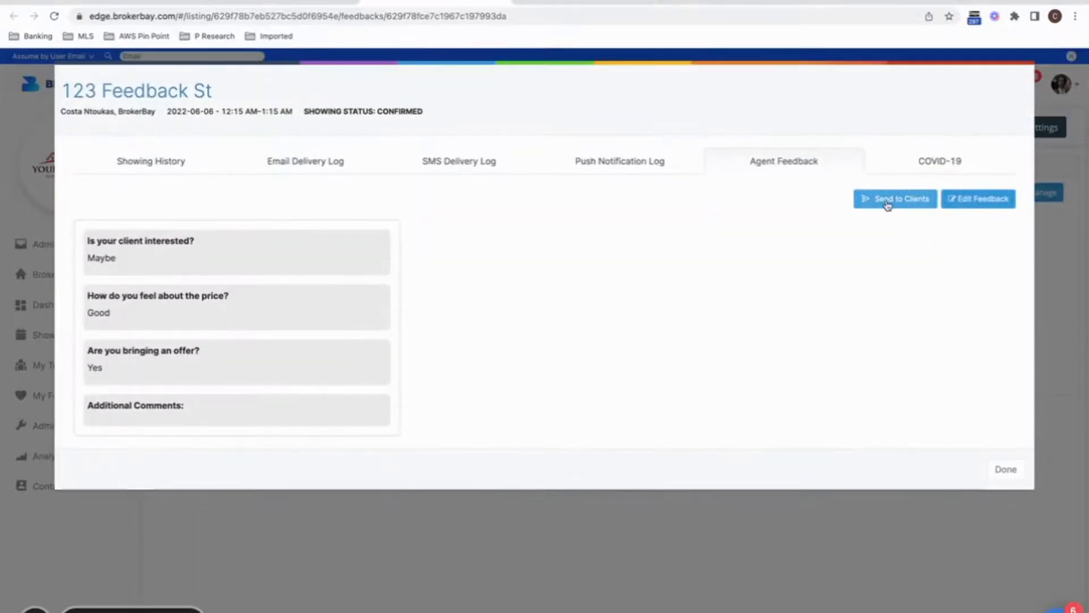
{"action": "left_click", "coordinate": [895, 198]}
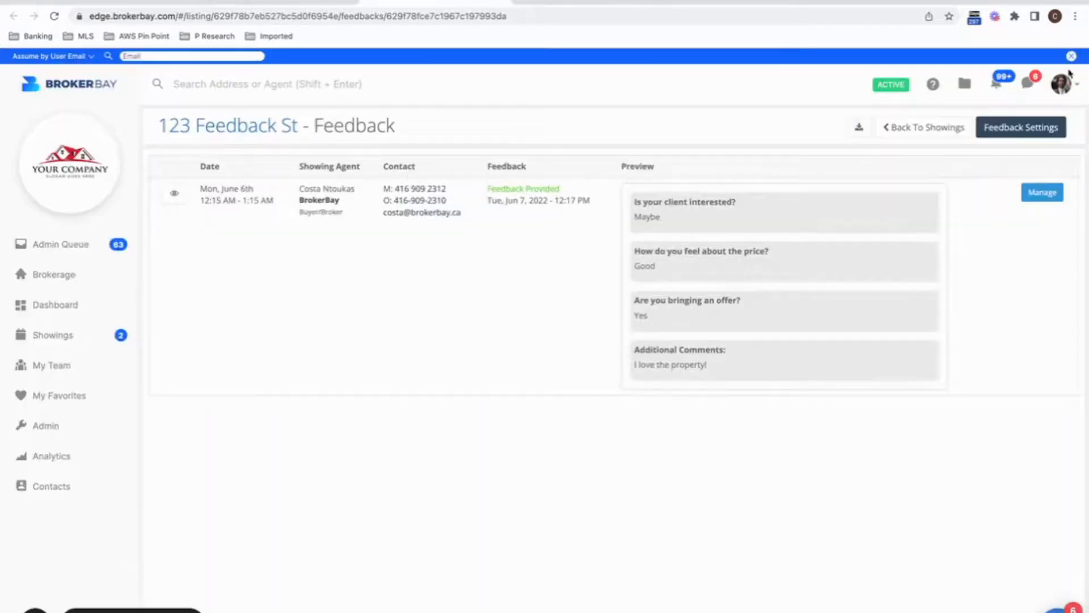
Review the default Listing Settings under Account Settings
{"action": "left_click", "coordinate": [1061, 83]}
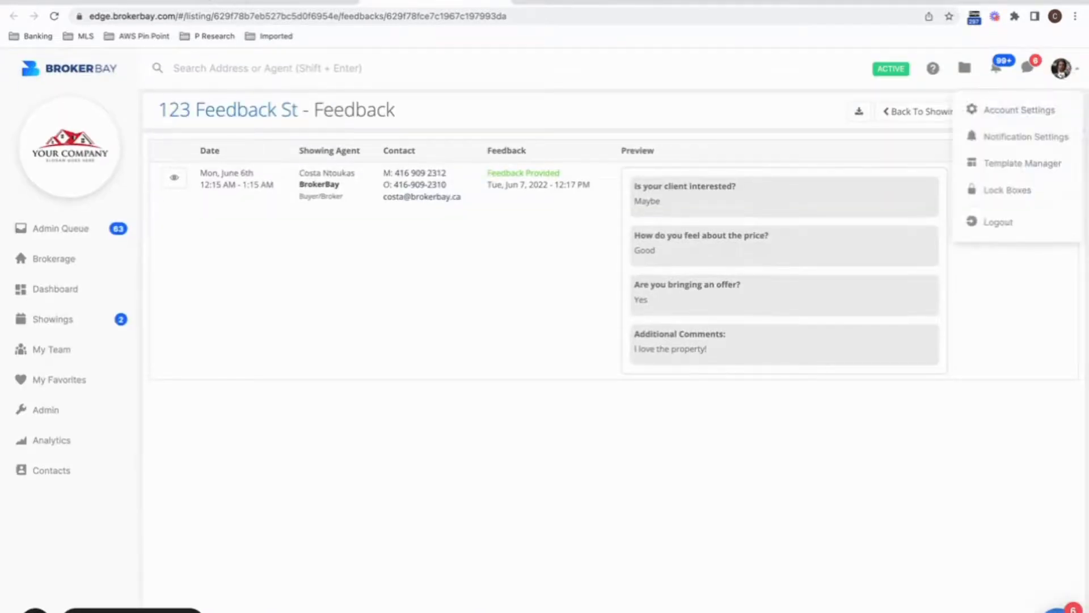
{"action": "left_click", "coordinate": [1019, 109]}
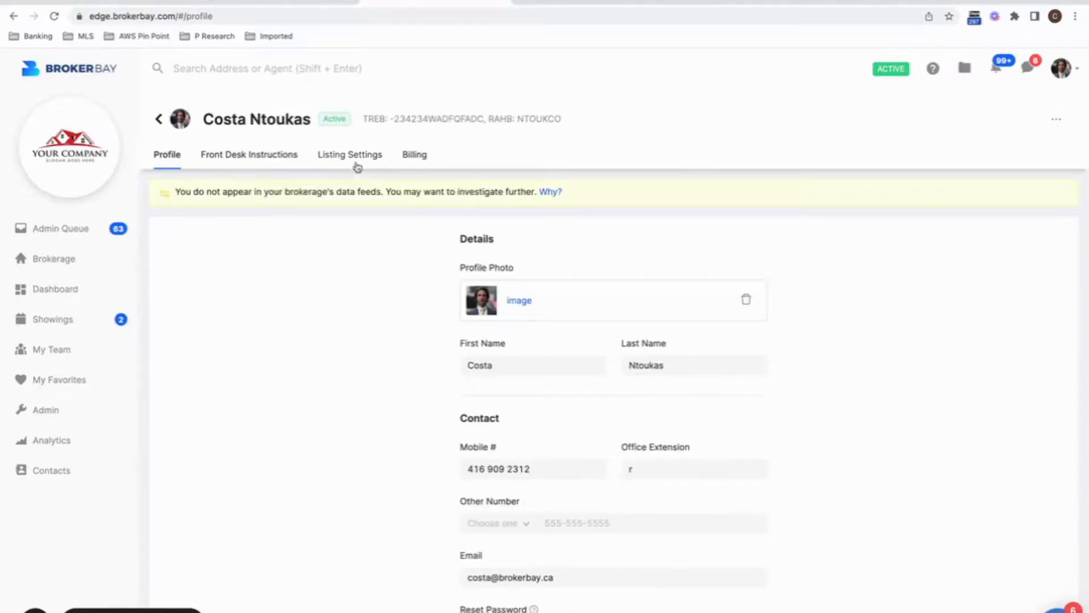
{"action": "left_click", "coordinate": [350, 155]}
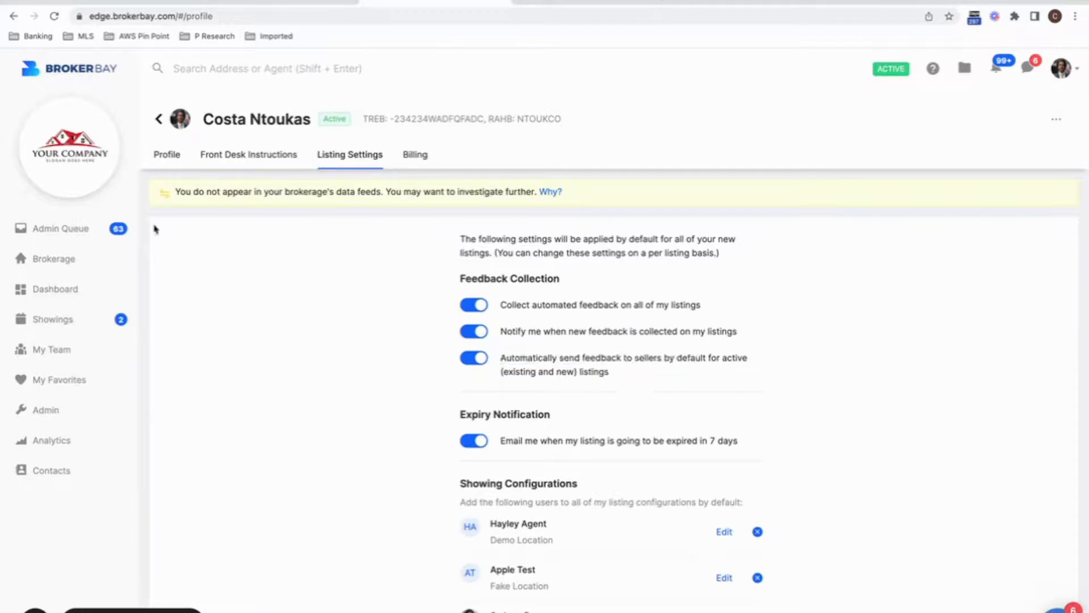
Return to 123 Feedback St's Feedback Settings showing seller notifications off, agents on
{"action": "left_click", "coordinate": [55, 290]}
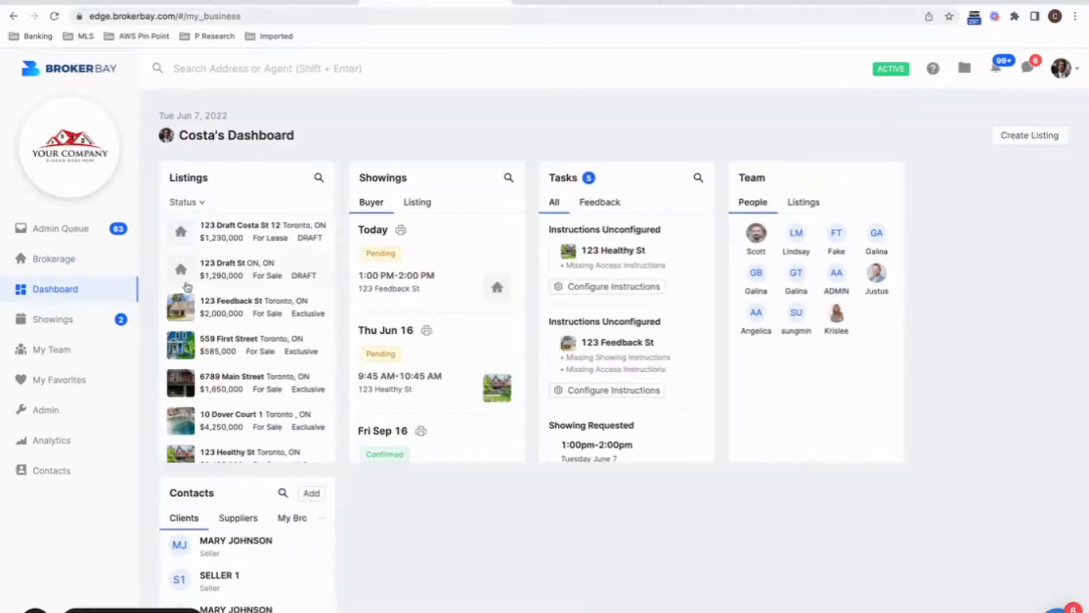
{"action": "left_click", "coordinate": [231, 306]}
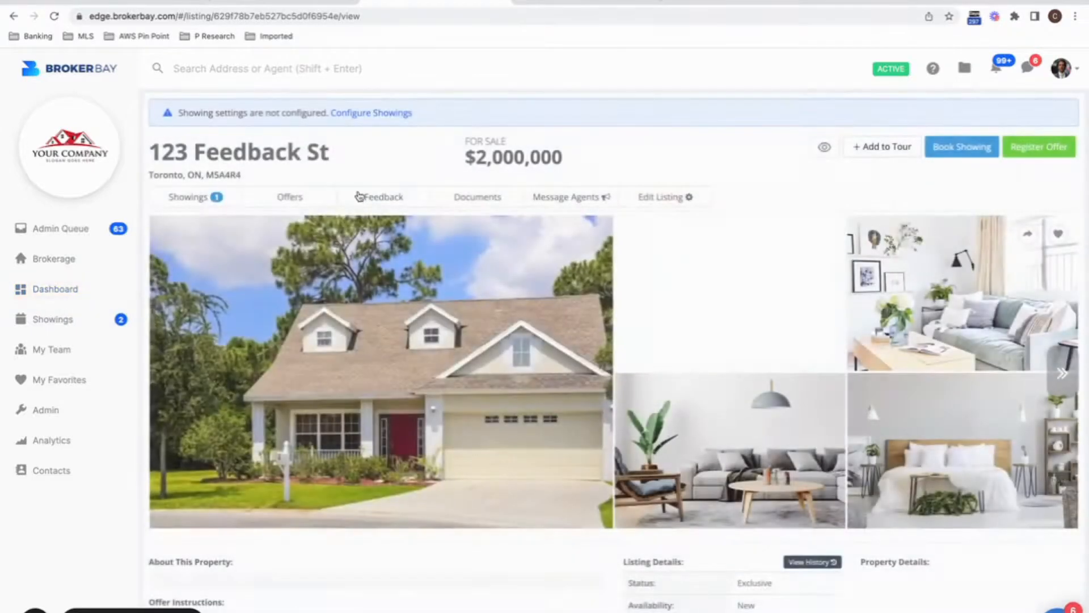
{"action": "left_click", "coordinate": [383, 196]}
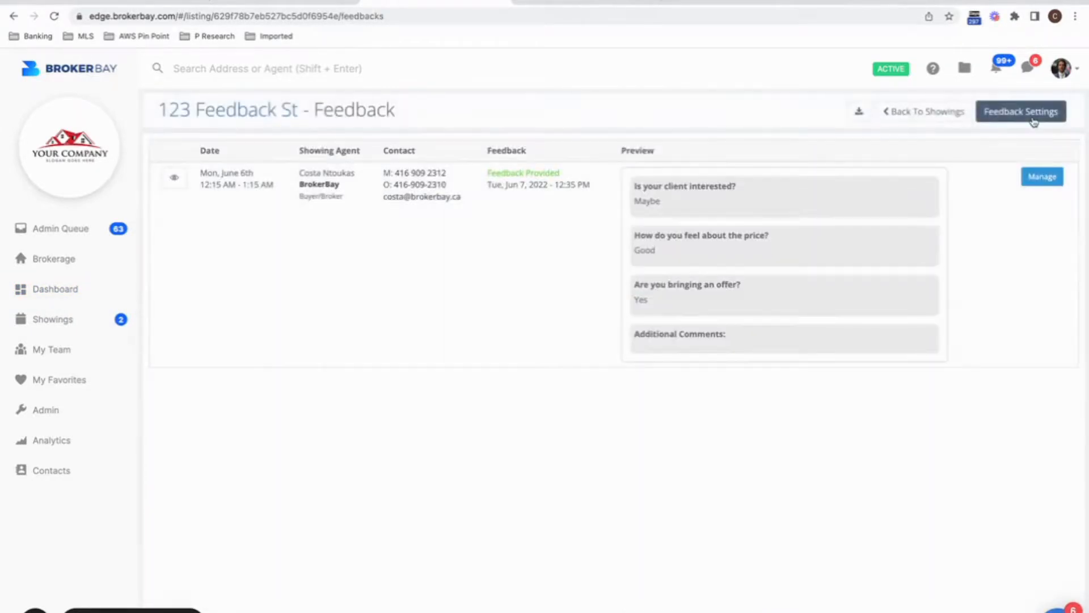
{"action": "left_click", "coordinate": [1020, 111]}
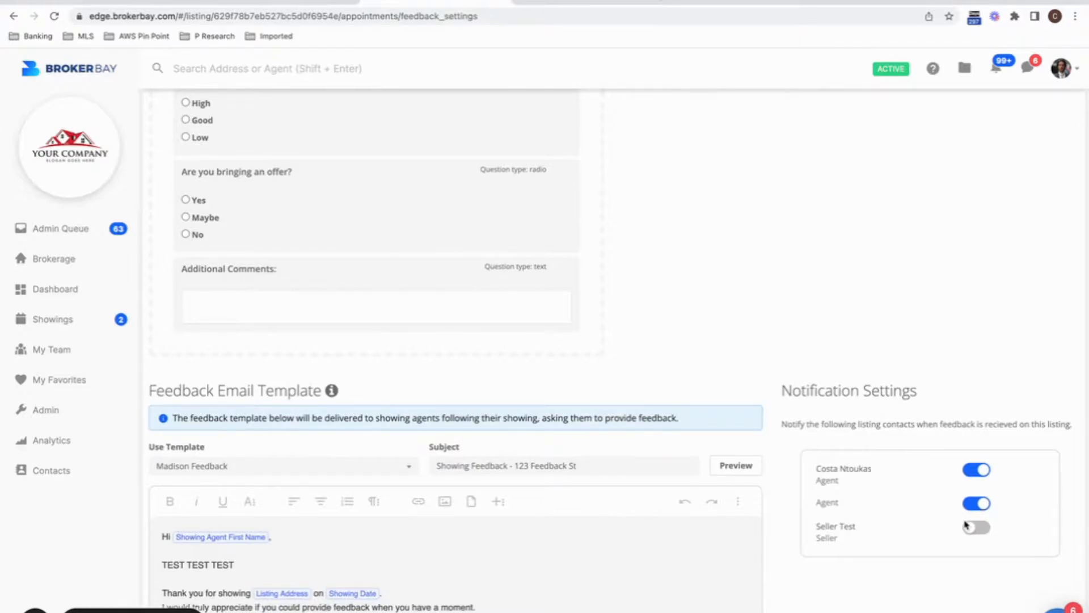
{"action": "mouse_move", "coordinate": [596, 31]}
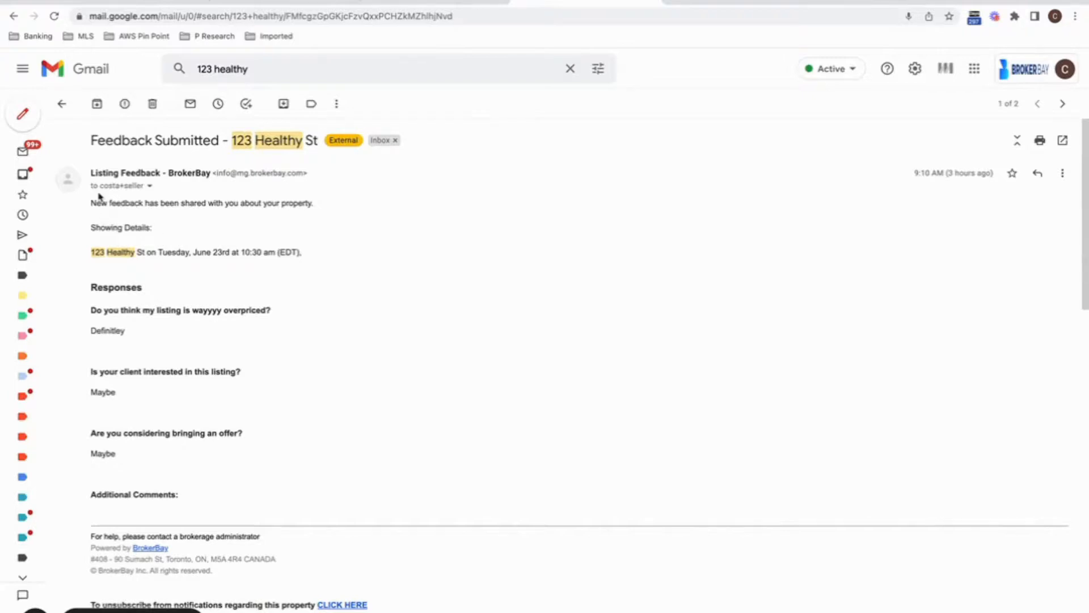
Open the 'Feedback Submitted - 123 Healthy St' email and highlight its response text
{"action": "double_click", "coordinate": [192, 203]}
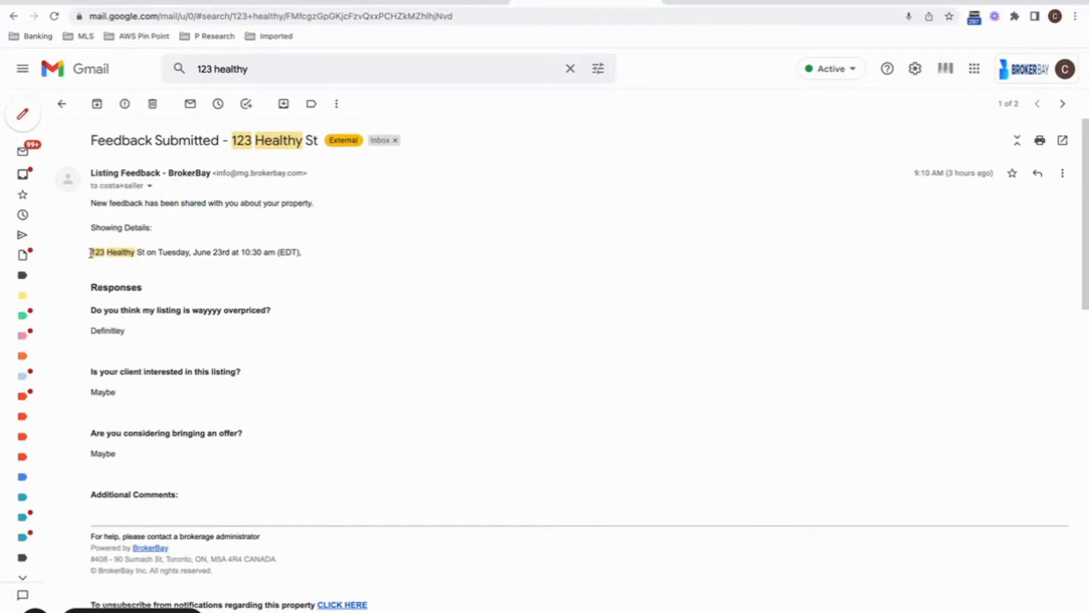
{"action": "left_click_drag", "start_coordinate": [143, 252], "coordinate": [216, 252]}
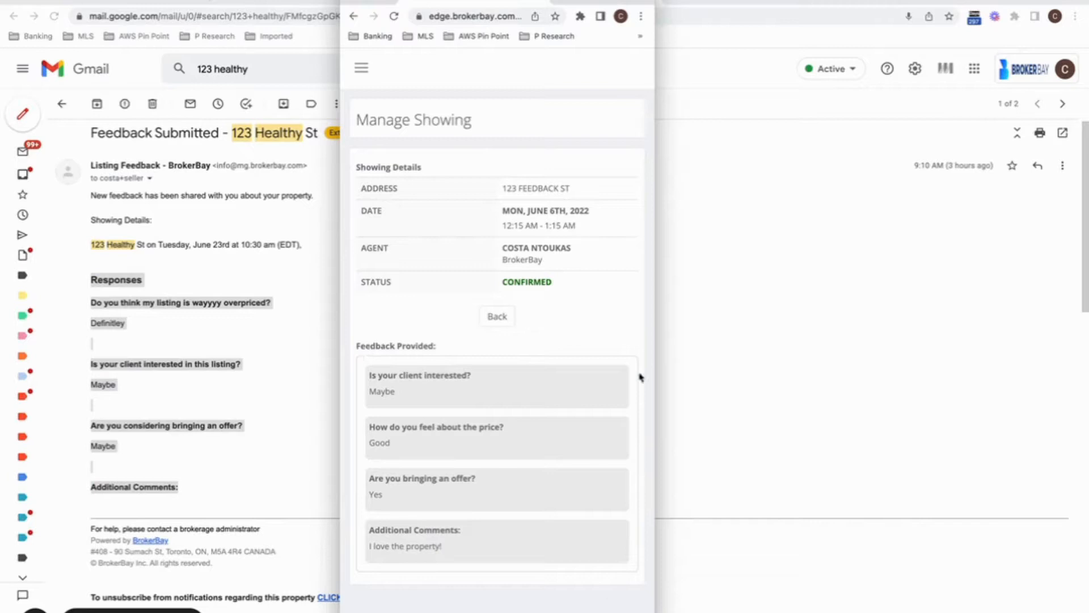
{"action": "mouse_move", "coordinate": [639, 376]}
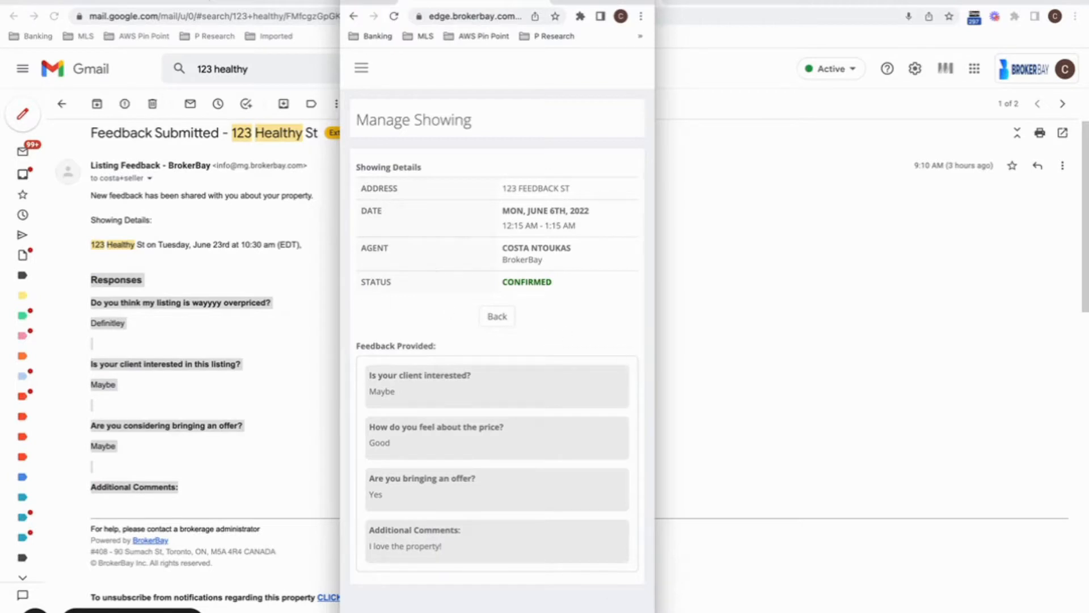